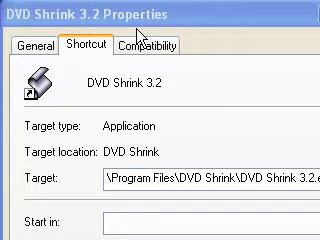
pyautogui.moveTo(140, 38)
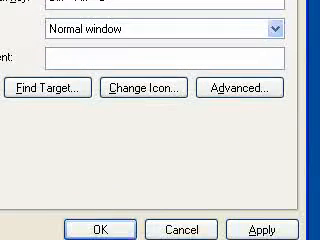
# Step: Reopen the DVD Shrink 3.2 shortcut's Properties showing Shortcut key Ctrl + Alt + B
pyautogui.click(290, 220)
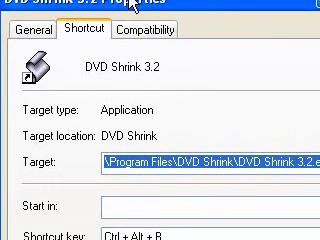
pyautogui.scroll(-3)
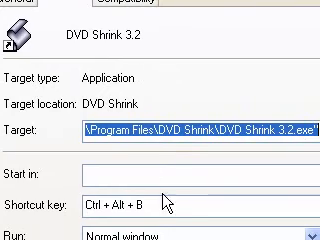